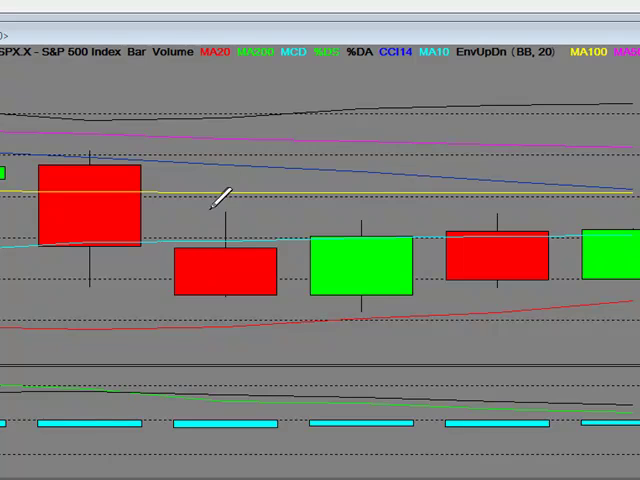
{"action": "mouse_move", "coordinate": [360, 295]}
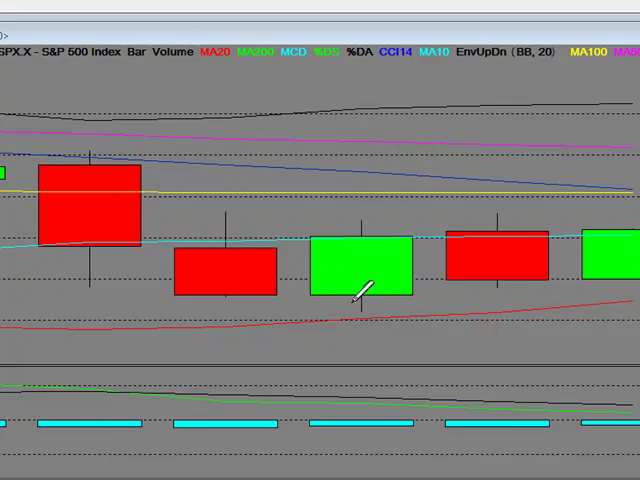
{"action": "mouse_move", "coordinate": [512, 215]}
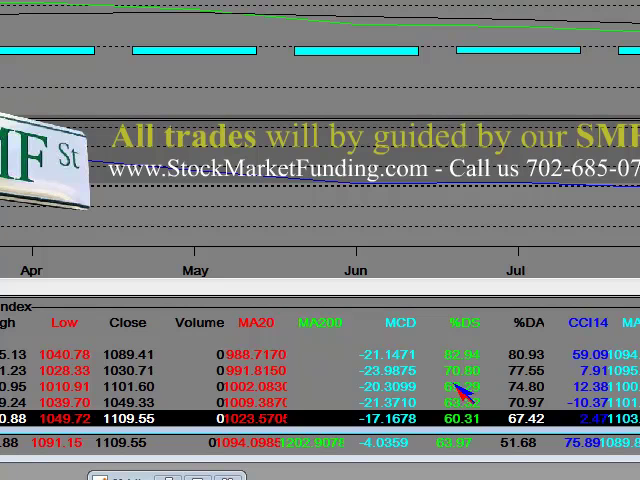
{"action": "mouse_move", "coordinate": [462, 425]}
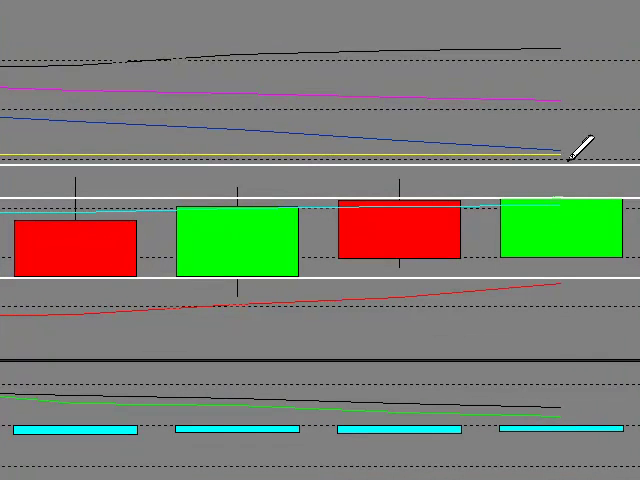
{"action": "mouse_move", "coordinate": [548, 418]}
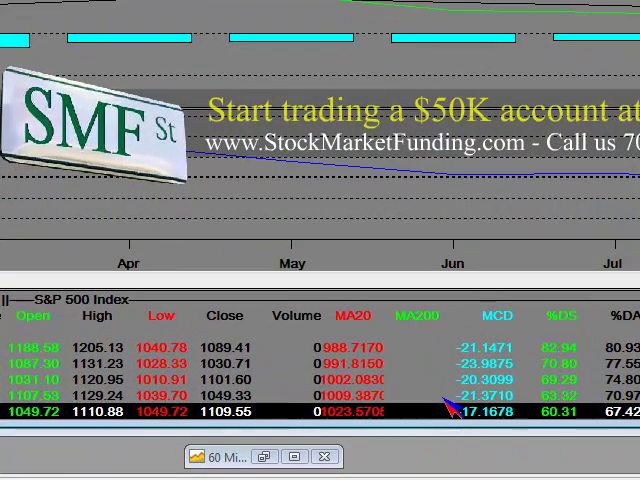
{"action": "mouse_move", "coordinate": [505, 423]}
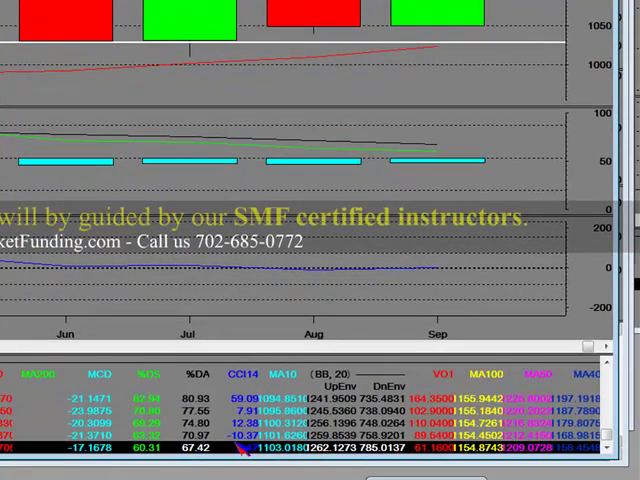
- Scroll down through the S&P 500 weekly chart's data table
{"action": "scroll", "scroll_direction": "down", "scroll_amount": 3}
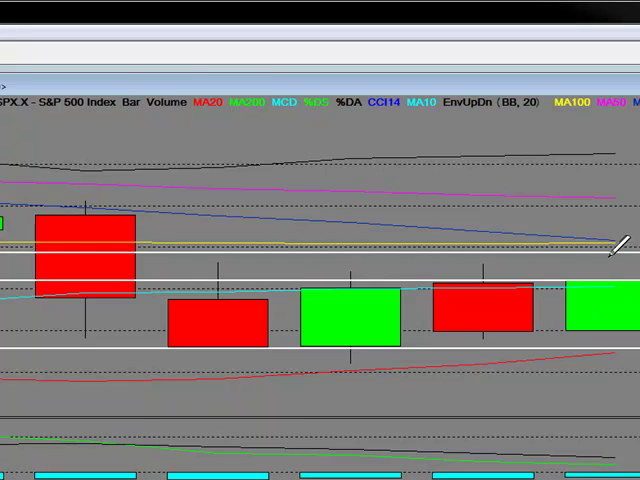
{"action": "mouse_move", "coordinate": [617, 233]}
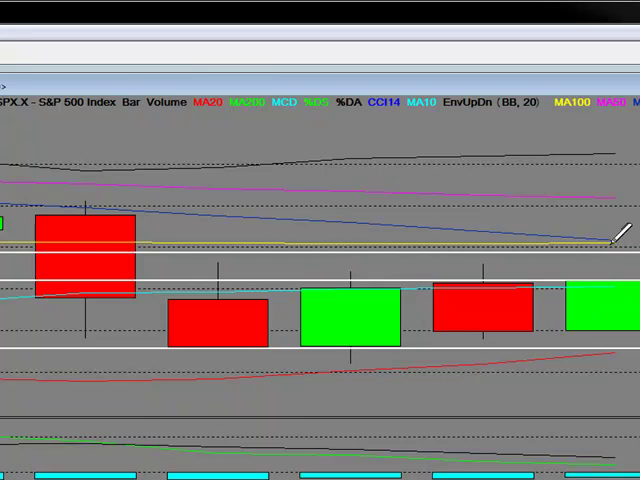
{"action": "mouse_move", "coordinate": [80, 243]}
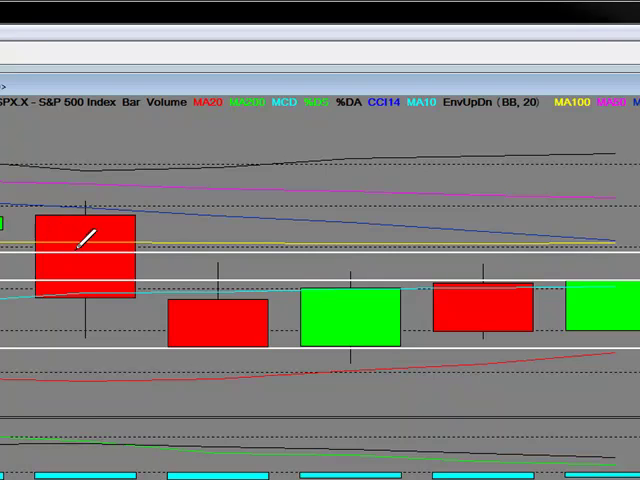
{"action": "mouse_move", "coordinate": [70, 290]}
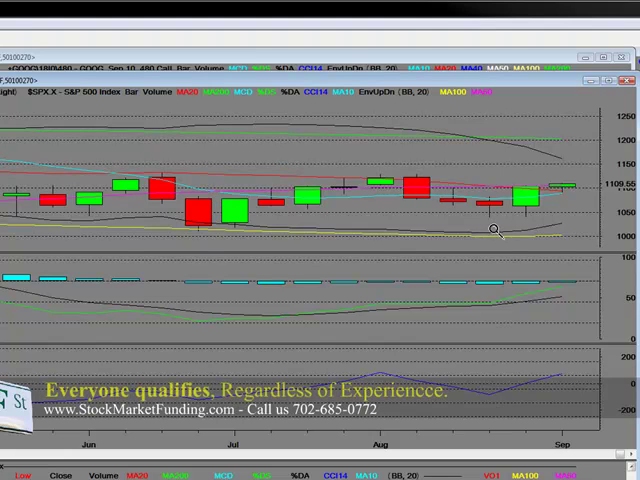
{"action": "mouse_move", "coordinate": [22, 139]}
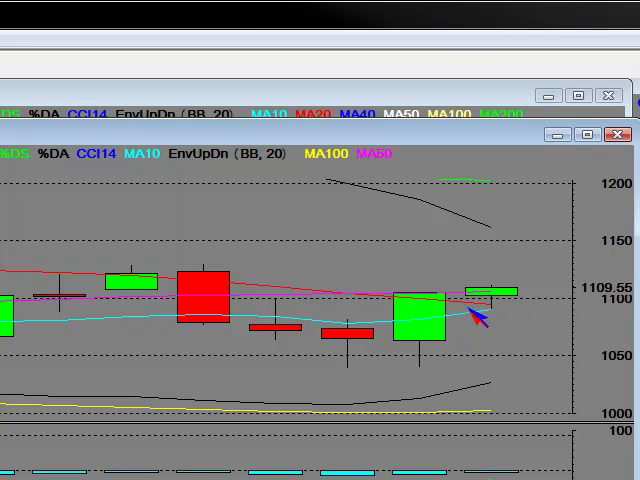
{"action": "mouse_move", "coordinate": [445, 305]}
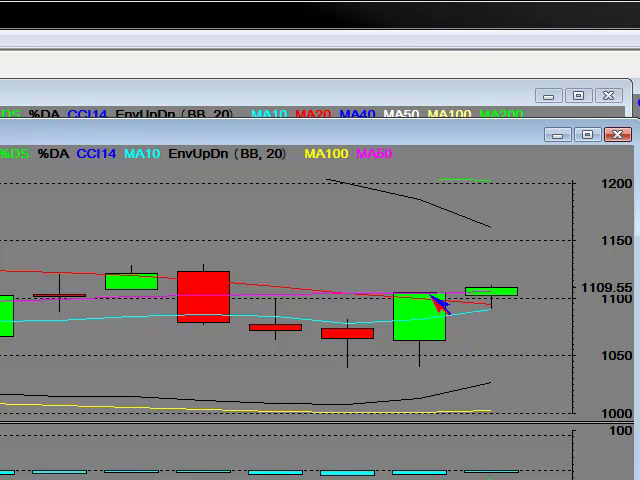
{"action": "mouse_move", "coordinate": [505, 320]}
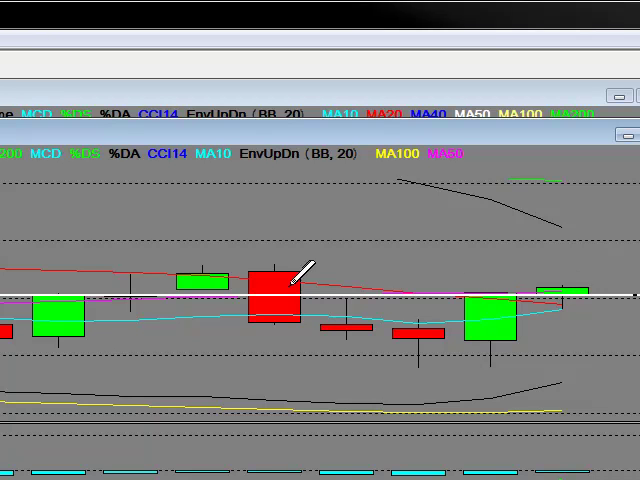
{"action": "mouse_move", "coordinate": [280, 290]}
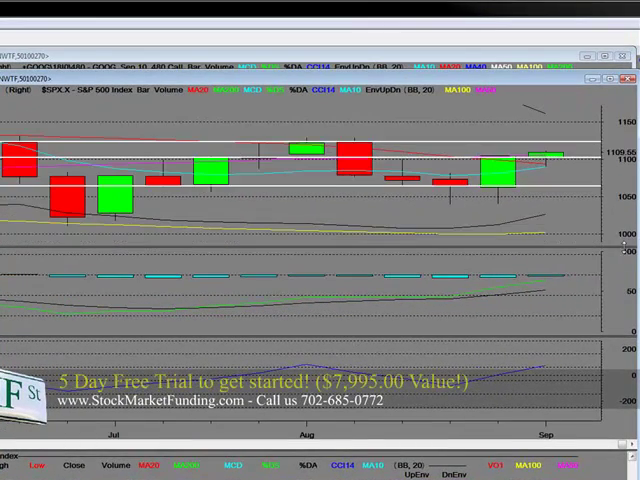
{"action": "mouse_move", "coordinate": [533, 138]}
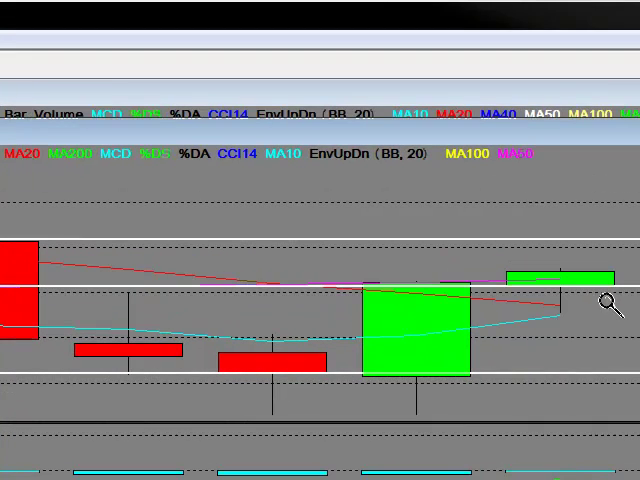
{"action": "mouse_move", "coordinate": [437, 357]}
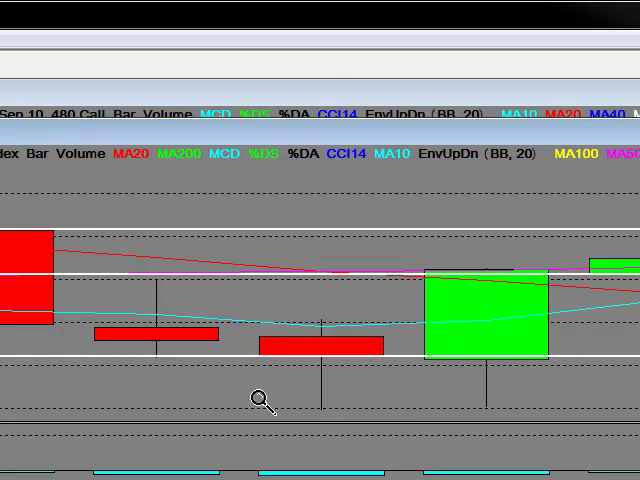
{"action": "mouse_move", "coordinate": [505, 308]}
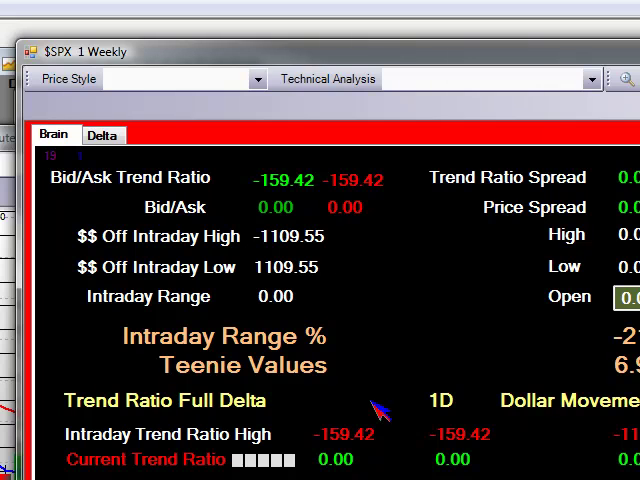
- Show the $SPX Delta table at 10 then 20 levels, then return to the Brain overview
{"action": "left_click", "coordinate": [103, 134]}
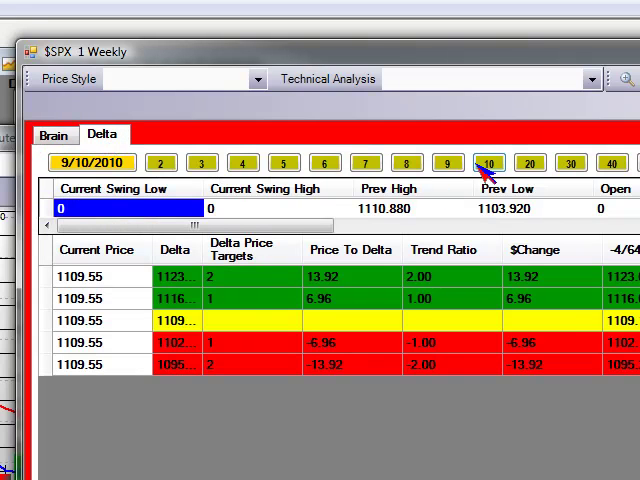
{"action": "left_click", "coordinate": [489, 163]}
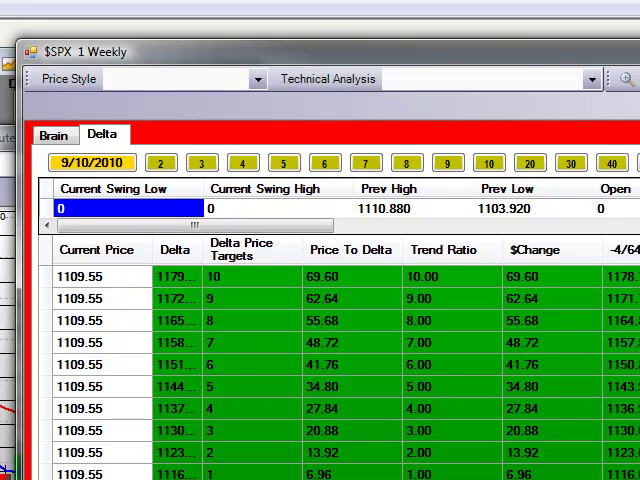
{"action": "left_click", "coordinate": [530, 162]}
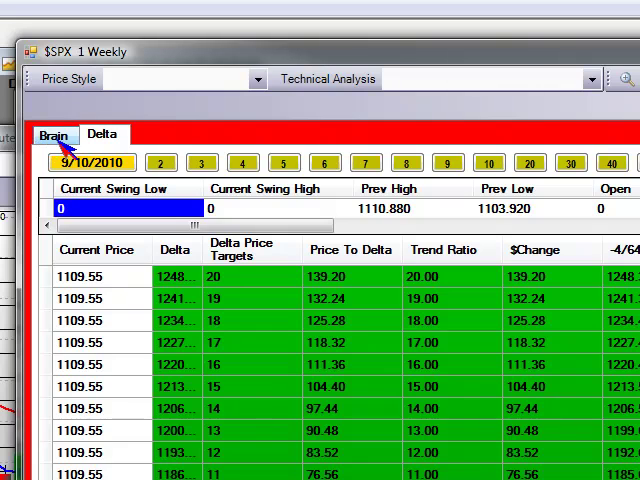
{"action": "left_click", "coordinate": [54, 134]}
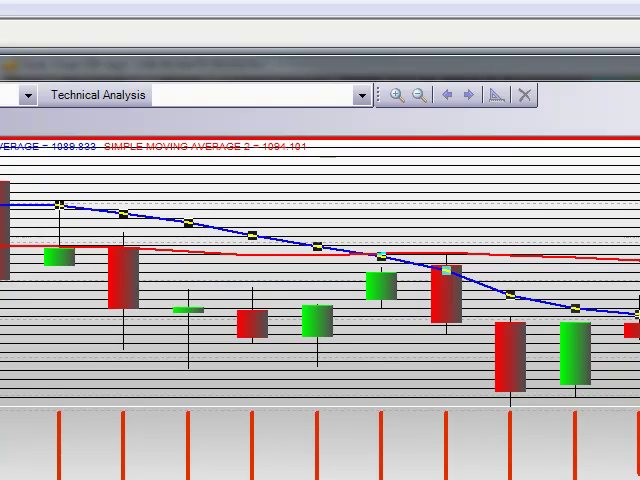
{"action": "mouse_move", "coordinate": [543, 40]}
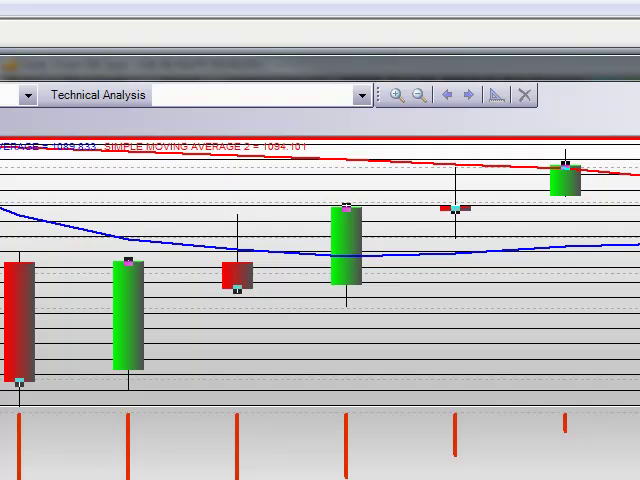
{"action": "mouse_move", "coordinate": [483, 10]}
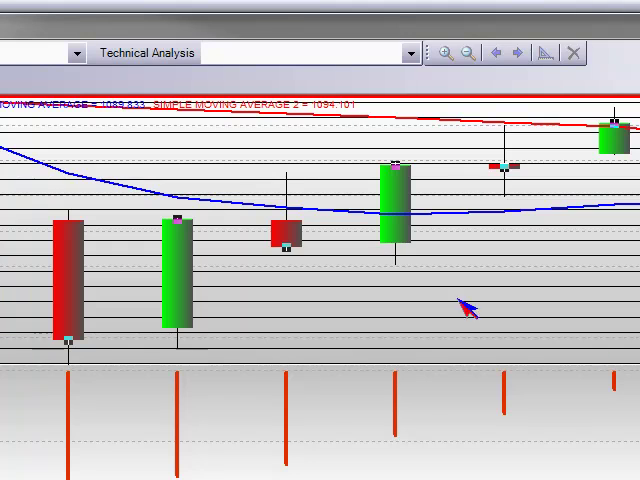
{"action": "mouse_move", "coordinate": [565, 138]}
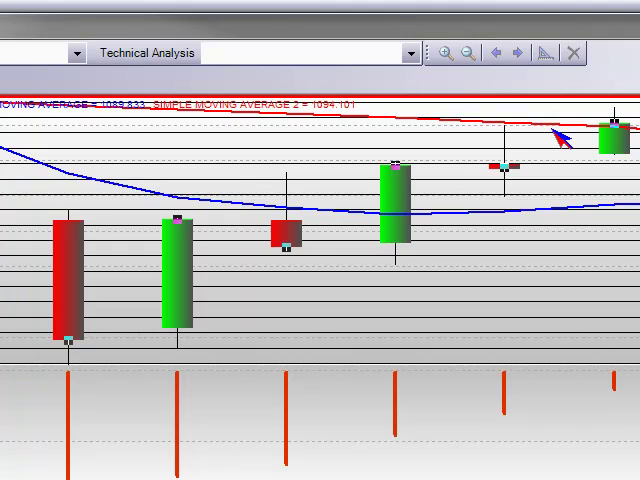
{"action": "mouse_move", "coordinate": [562, 140]}
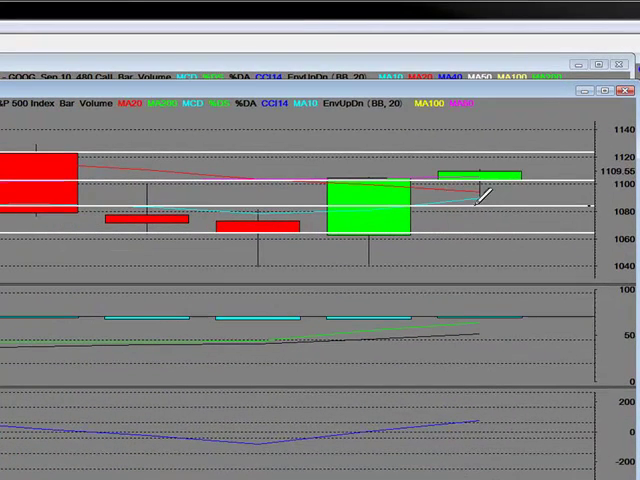
{"action": "mouse_move", "coordinate": [52, 150]}
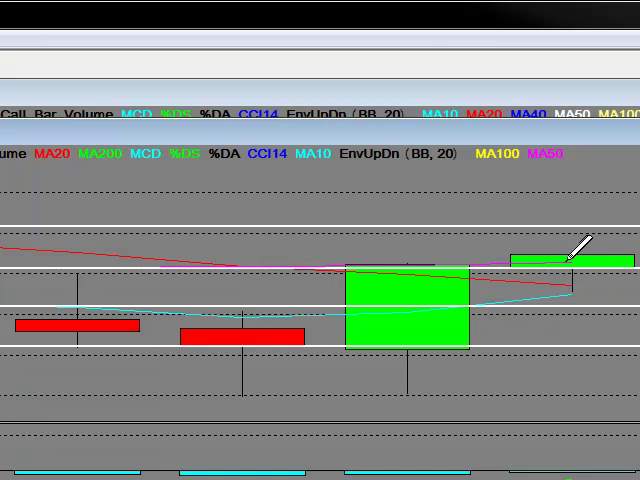
{"action": "mouse_move", "coordinate": [585, 235]}
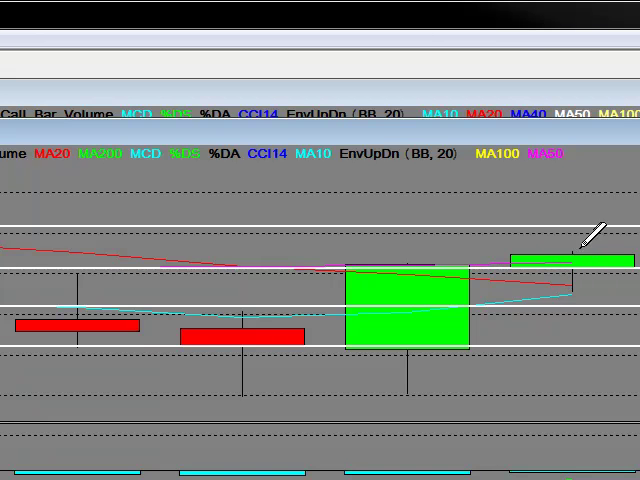